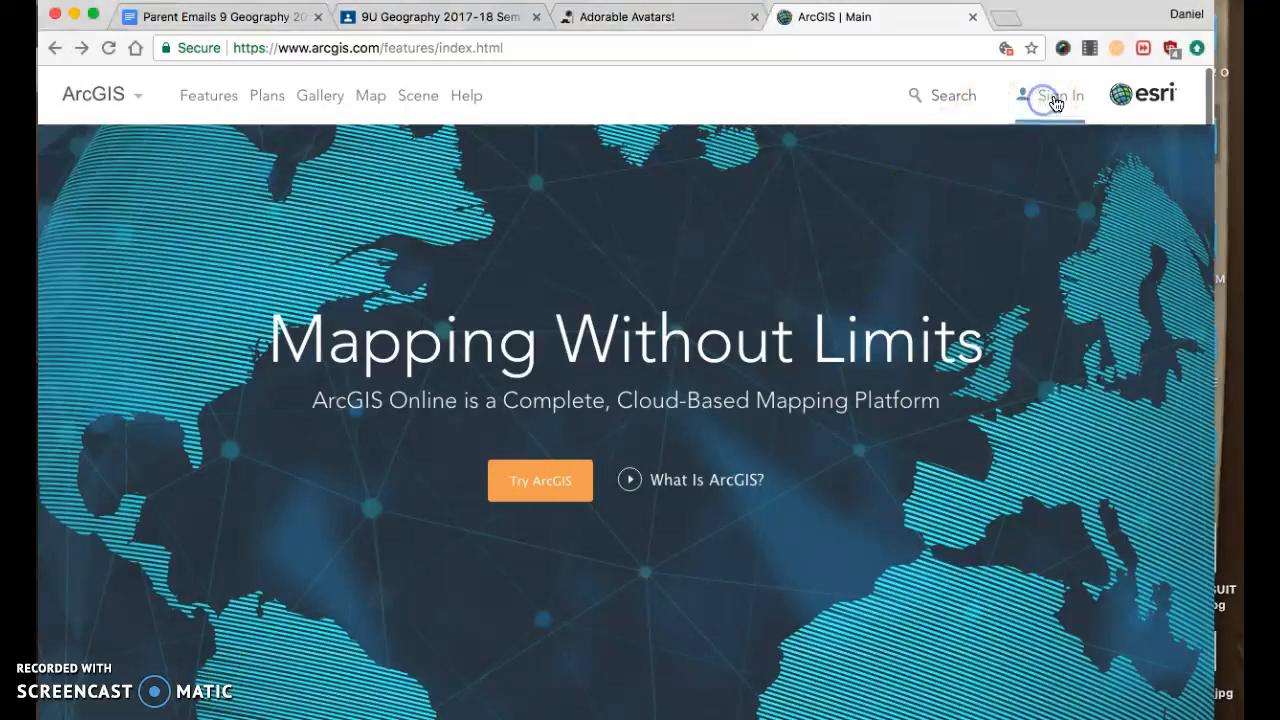
# Sign in to ArcGIS Online using the Google account option.
pyautogui.click(1062, 95)
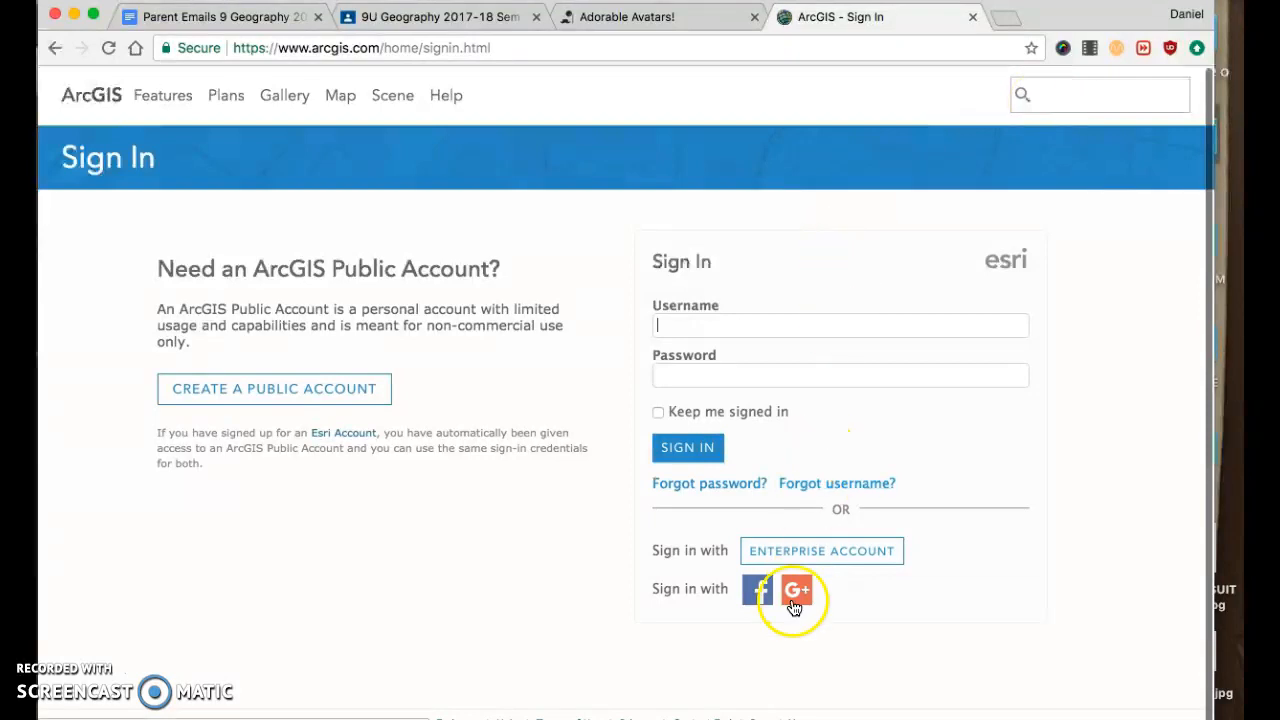
pyautogui.click(795, 590)
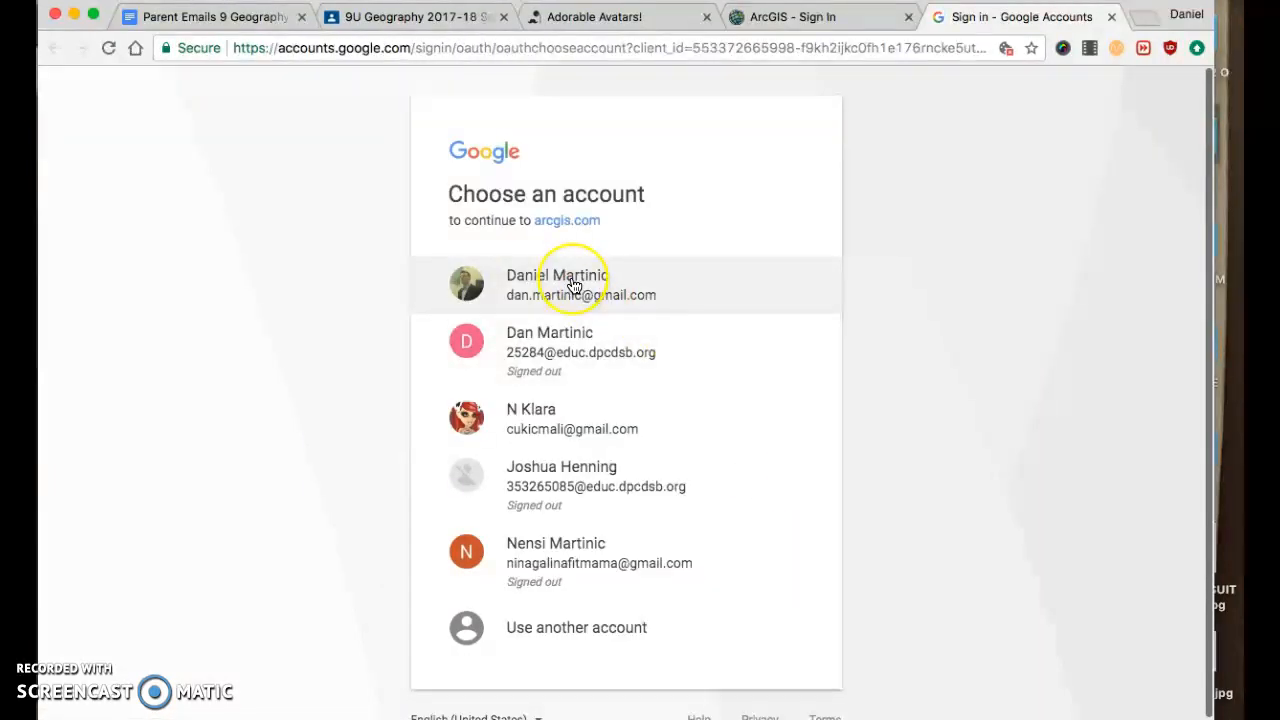
pyautogui.click(572, 284)
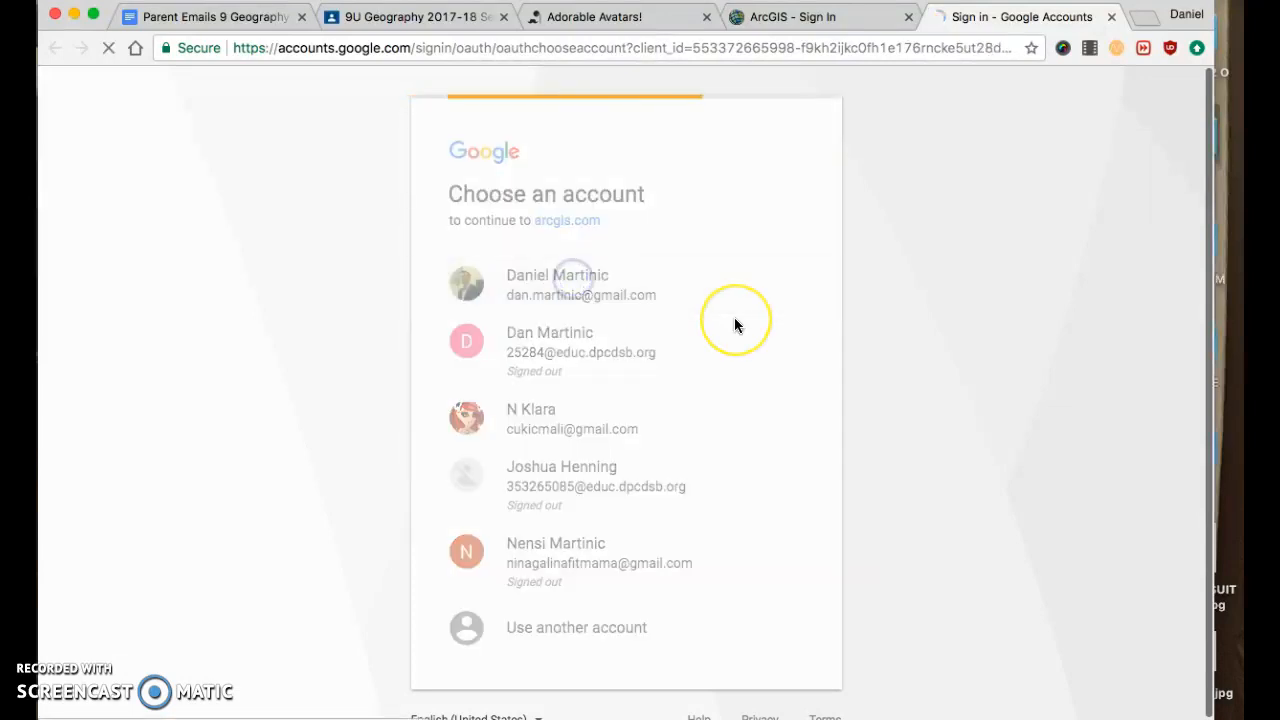
pyautogui.click(557, 284)
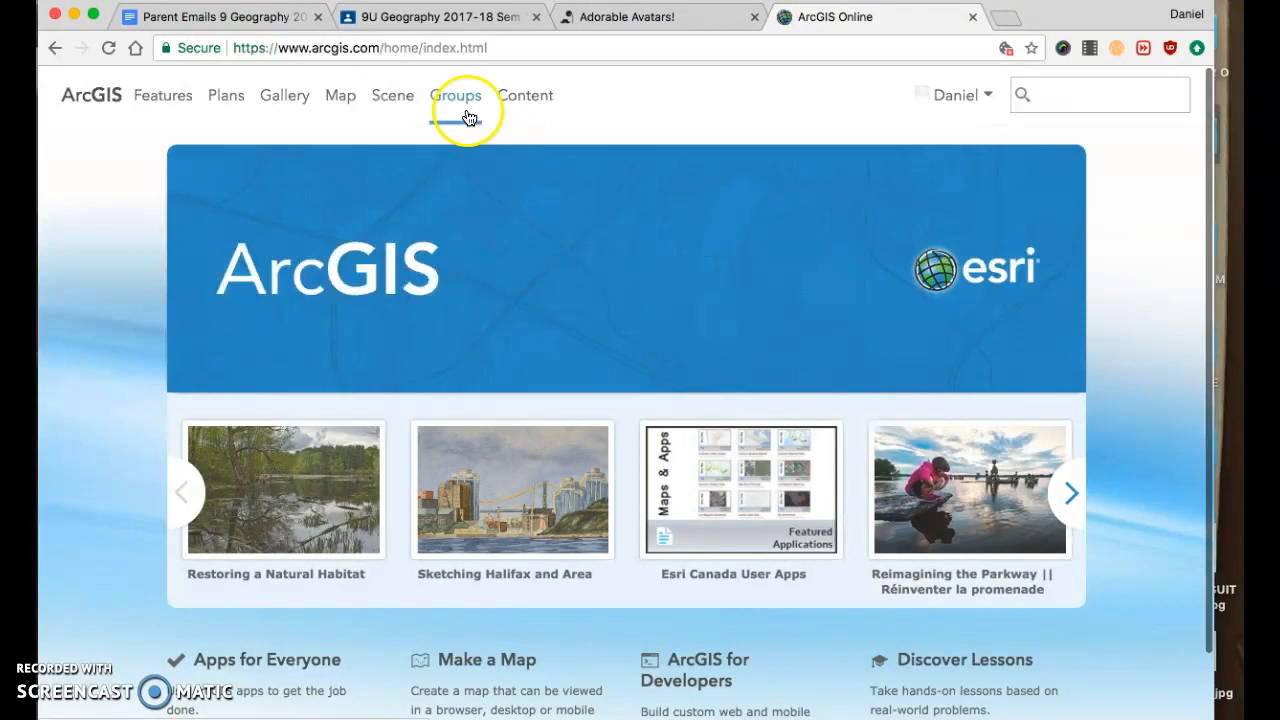
# Go to My Content and select the Testing Layers web map.
pyautogui.click(524, 95)
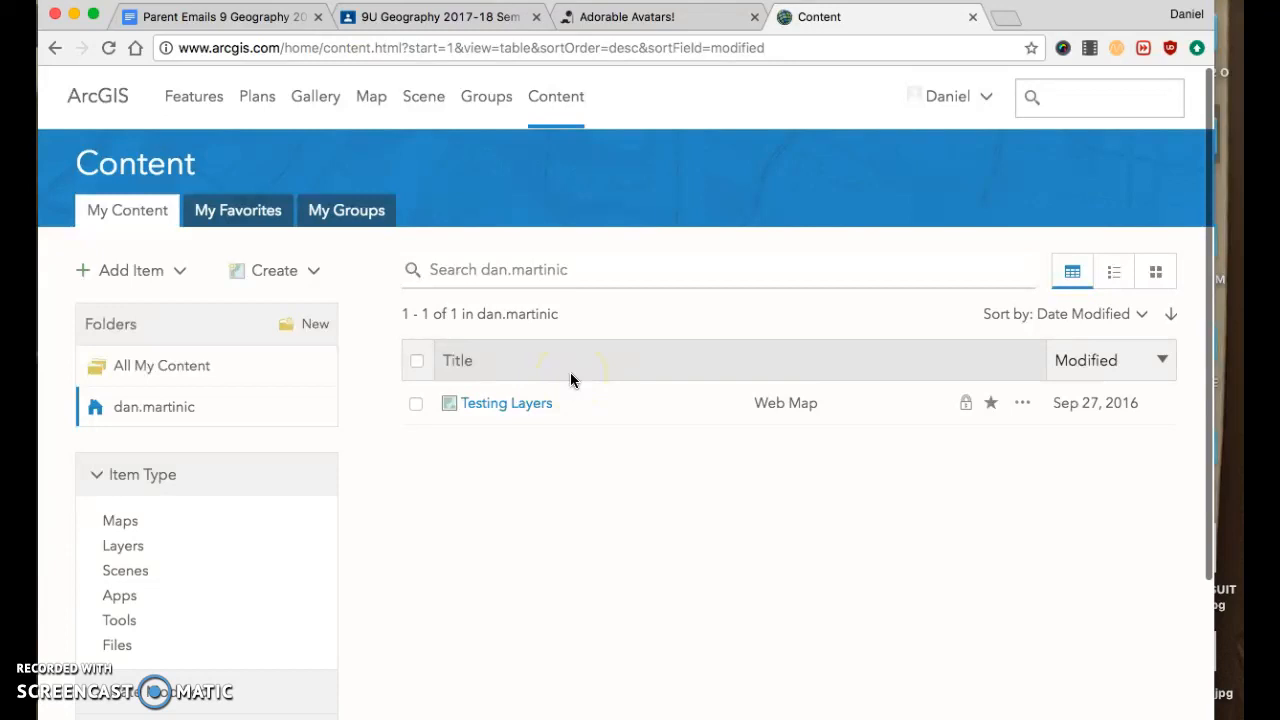
pyautogui.moveTo(520, 410)
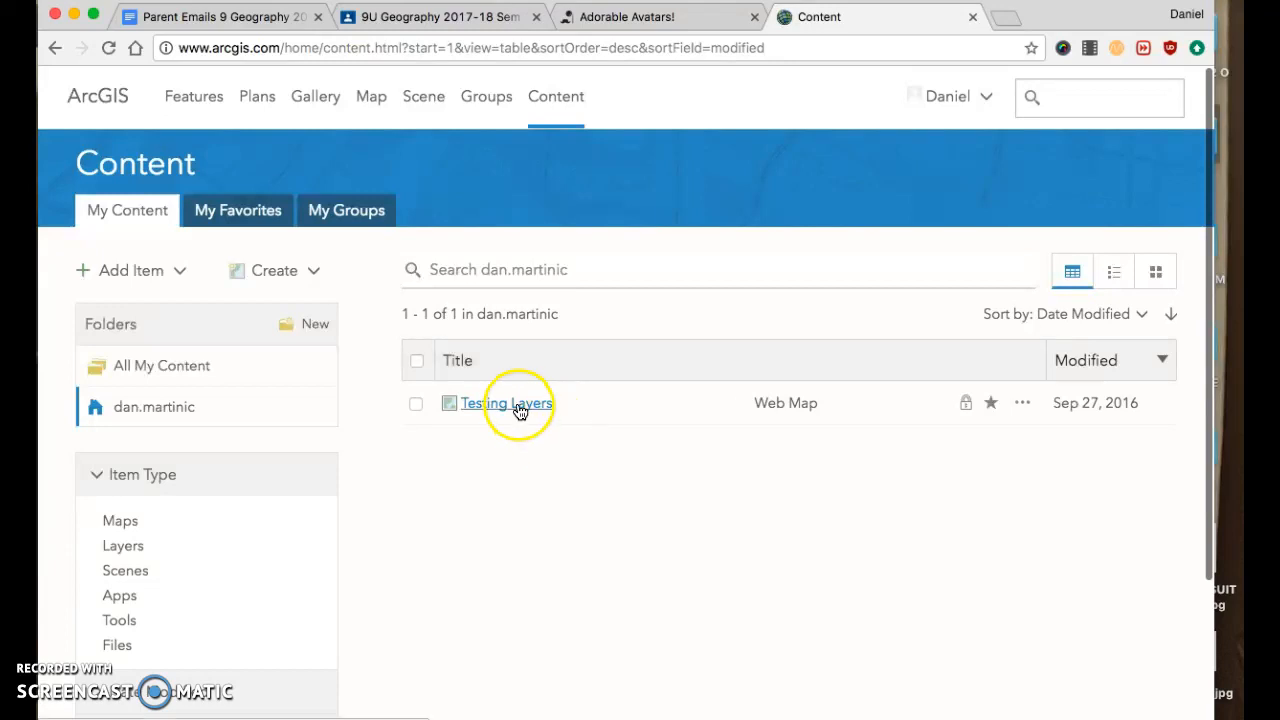
pyautogui.click(508, 403)
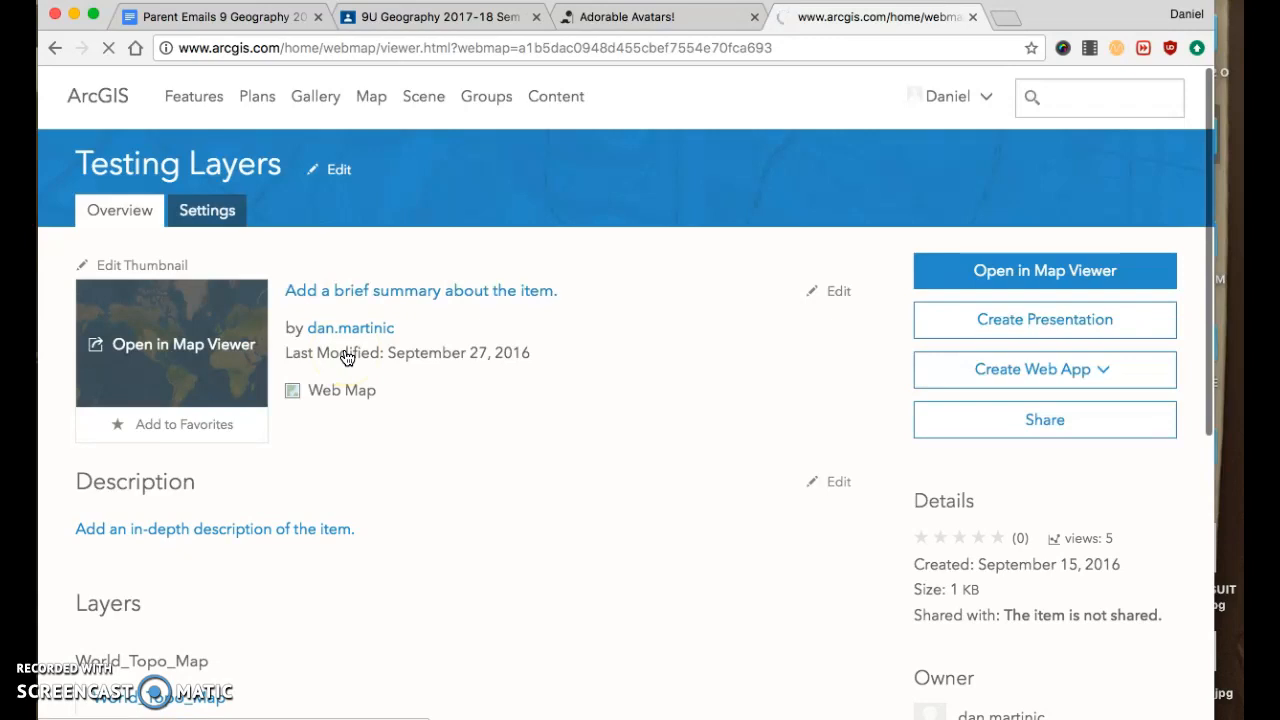
# Launch Testing Layers in Map Viewer with its Topographic basemap.
pyautogui.click(1044, 270)
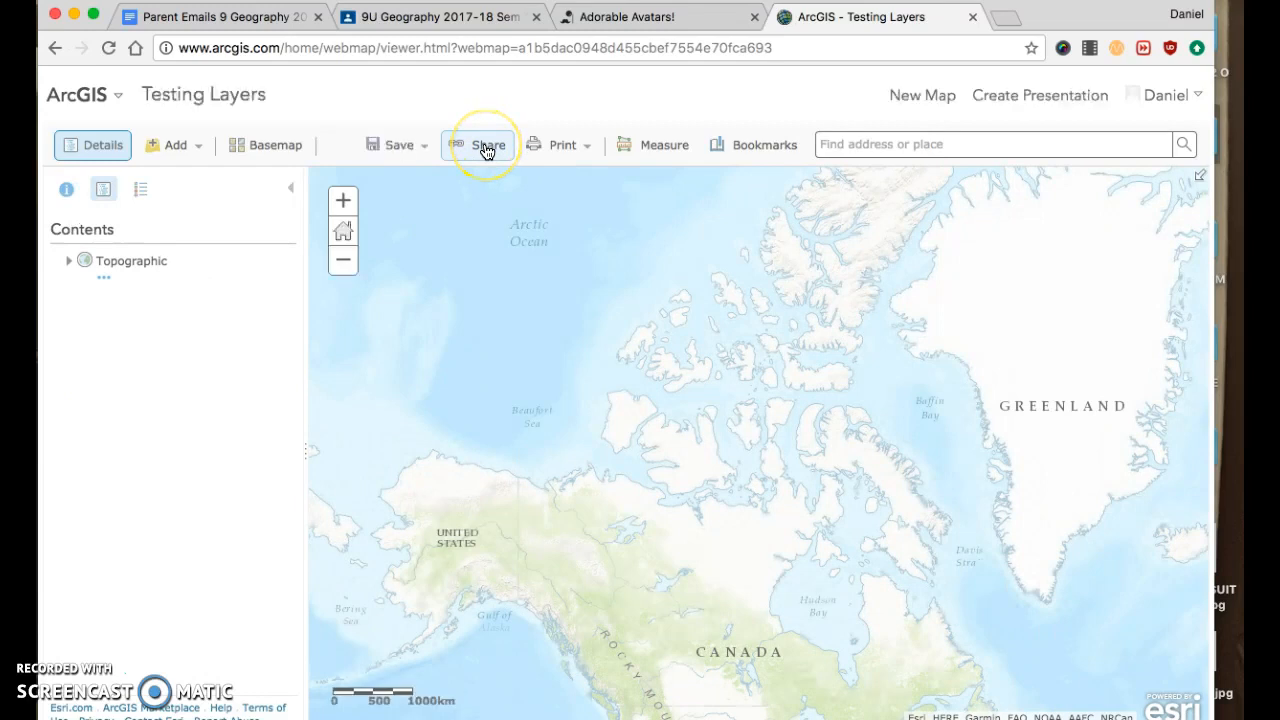
pyautogui.click(483, 145)
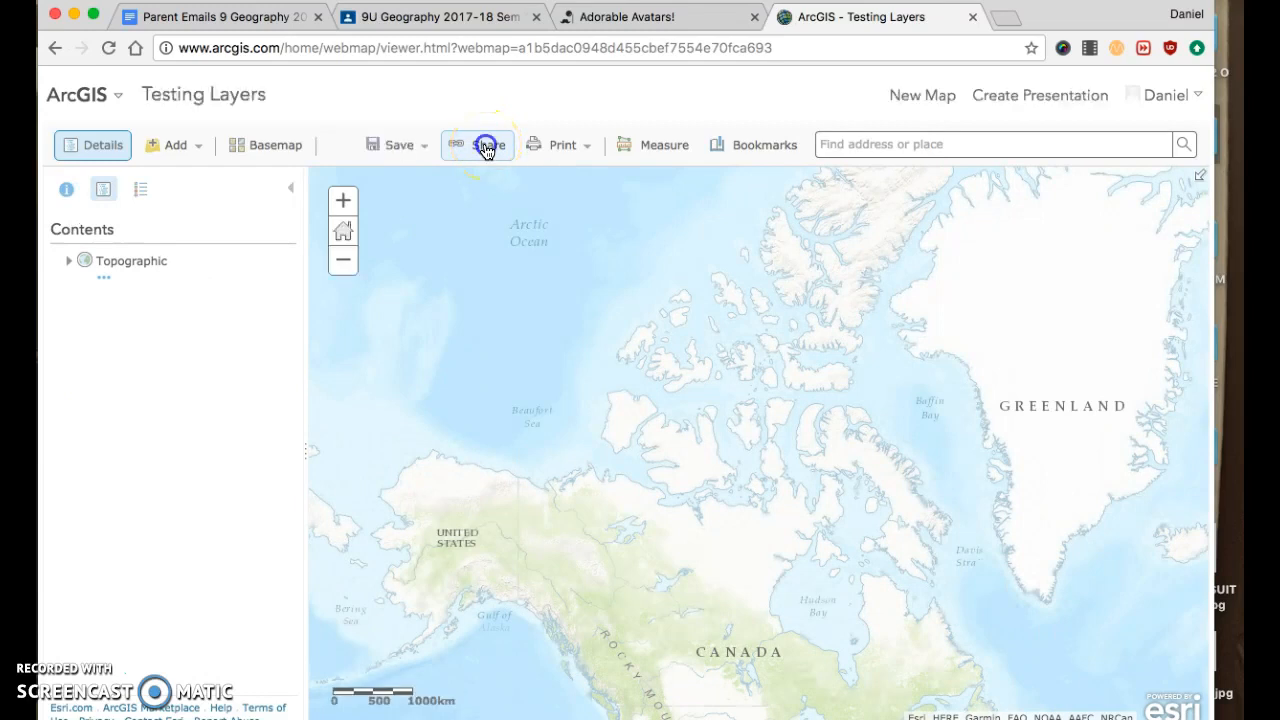
# Share the Testing Layers map with Everyone (public).
pyautogui.click(483, 145)
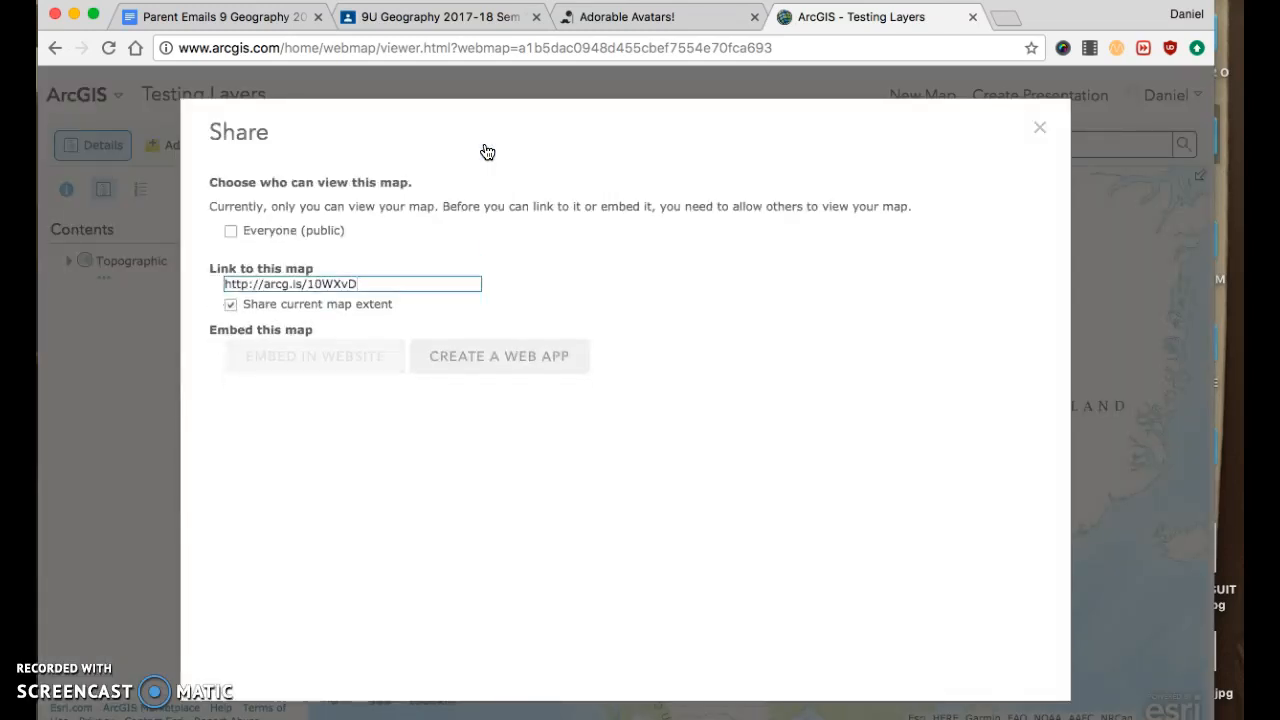
pyautogui.click(290, 362)
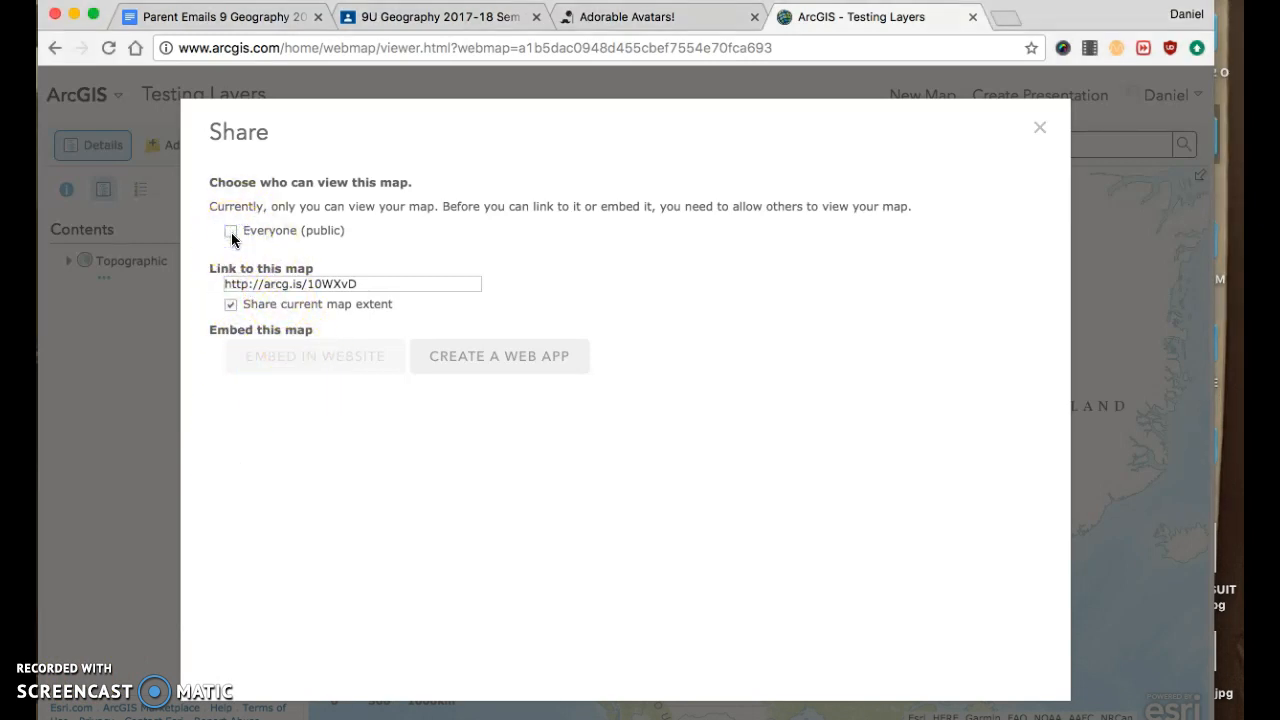
pyautogui.click(231, 231)
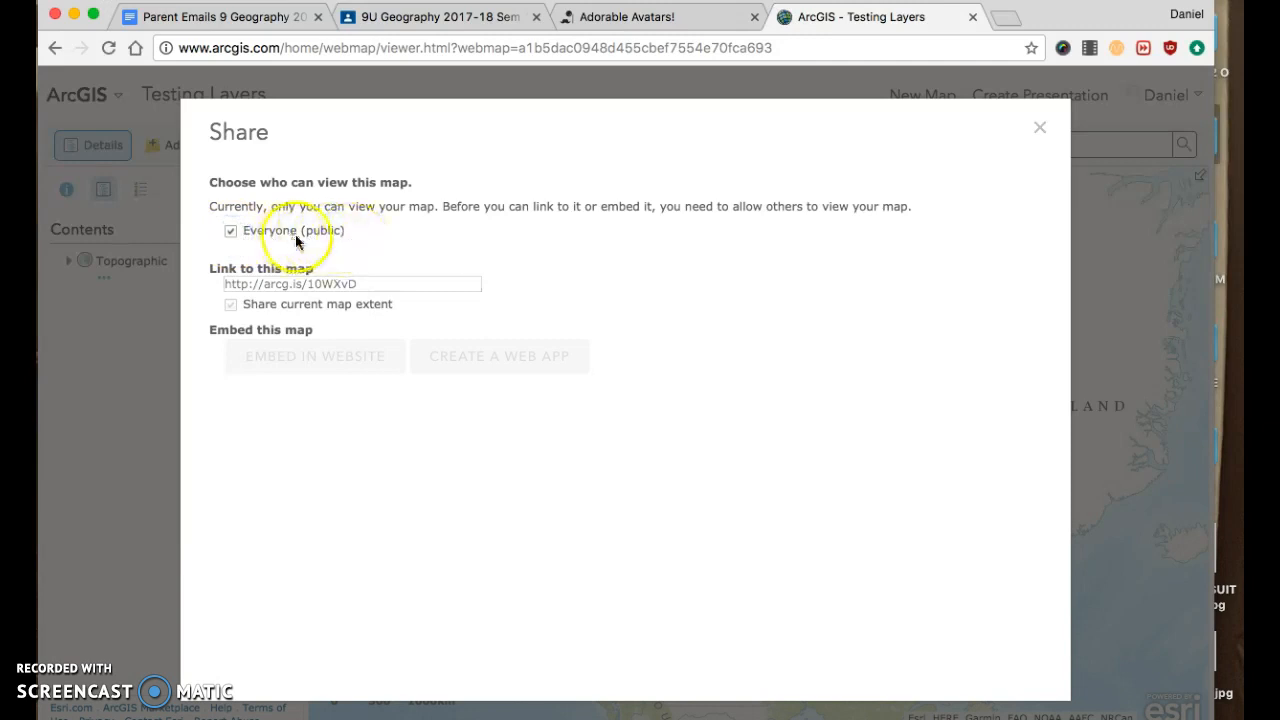
pyautogui.click(231, 231)
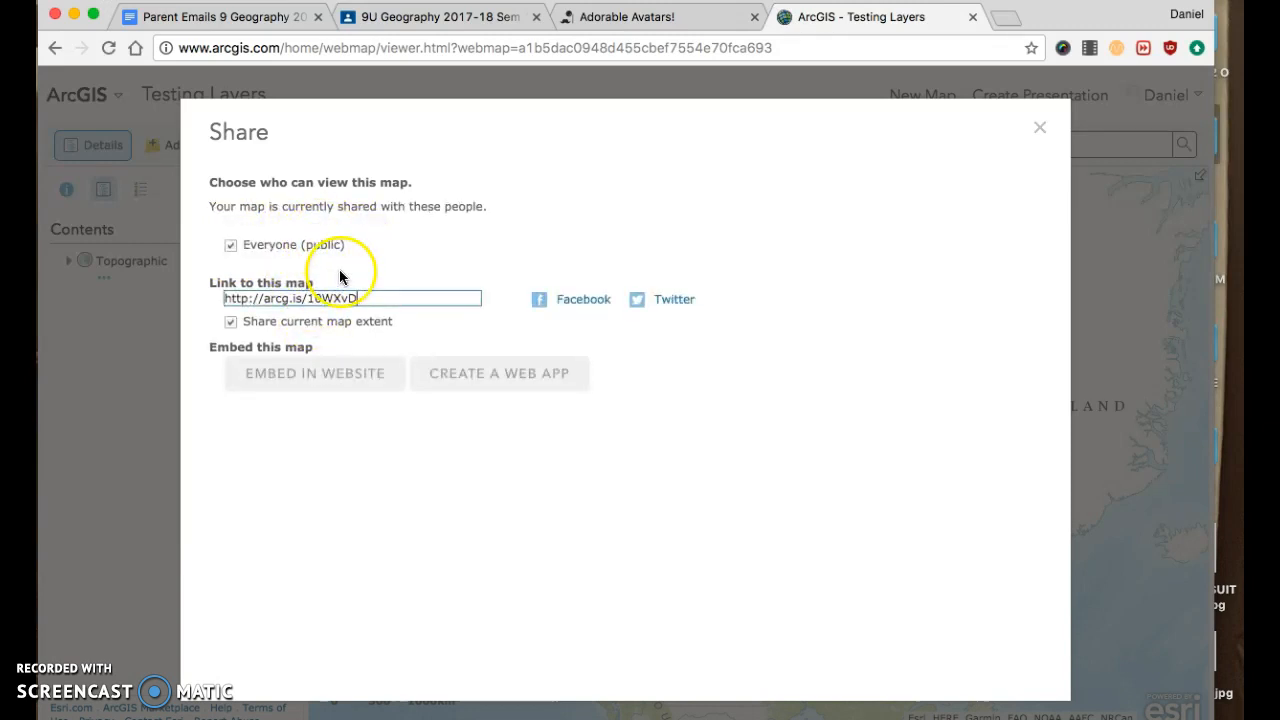
# Select and copy the map's Embed in Website HTML code.
pyautogui.click(314, 373)
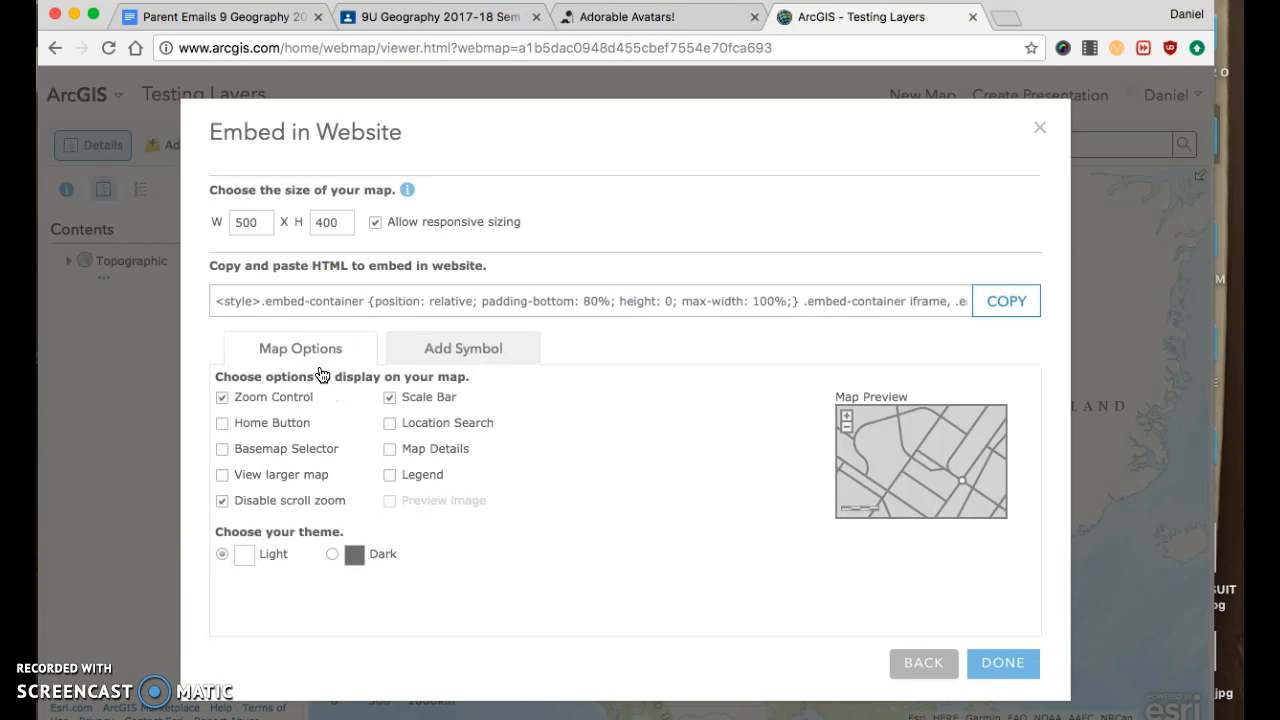
pyautogui.click(353, 301)
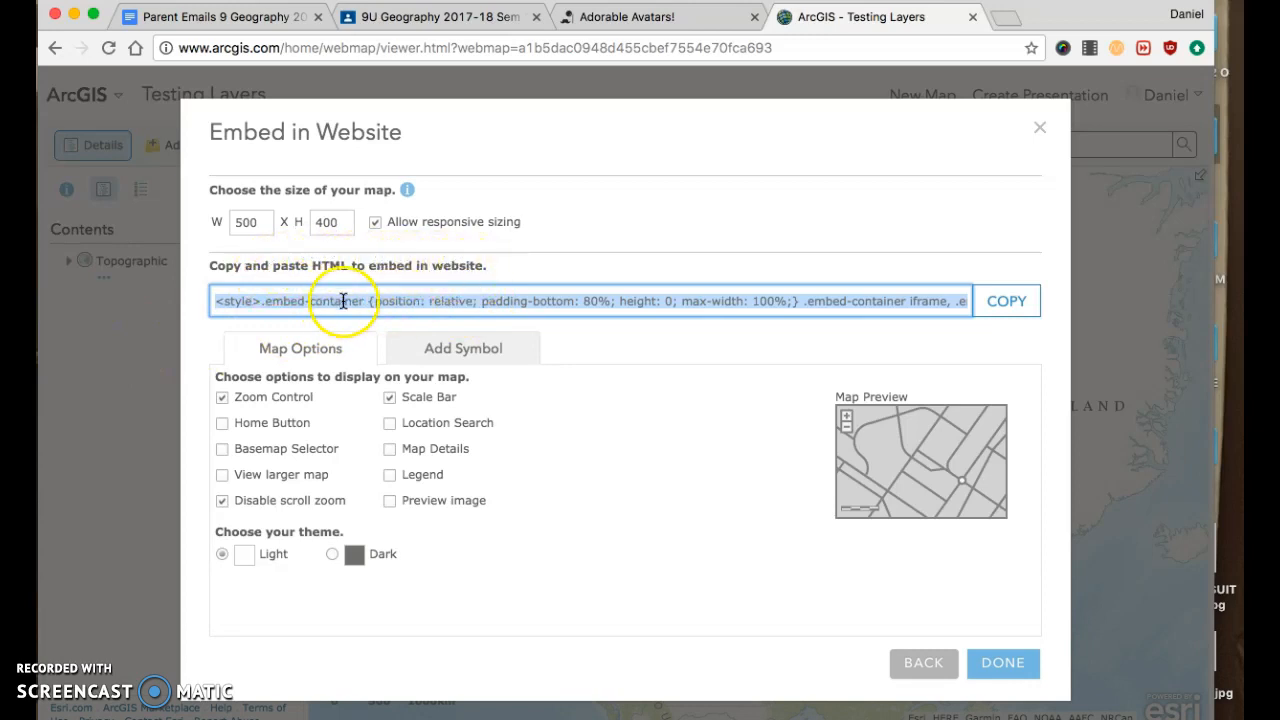
pyautogui.rightClick(343, 301)
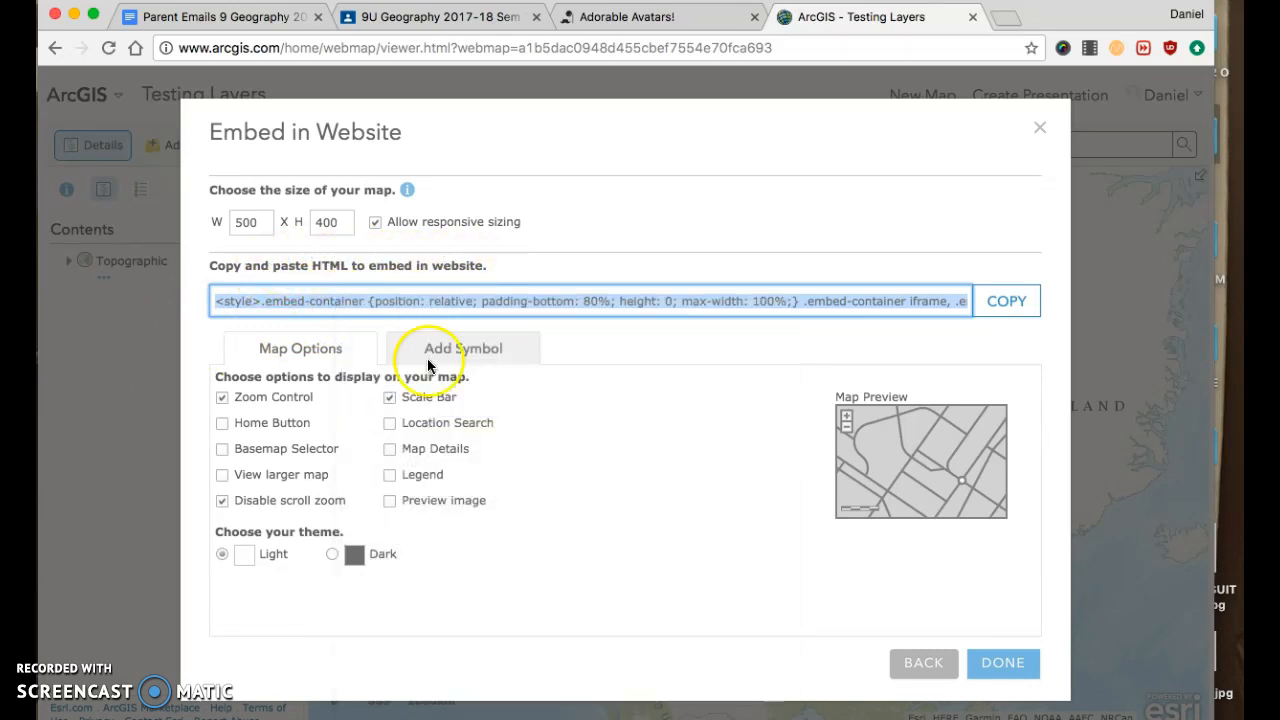
pyautogui.click(1039, 127)
pyautogui.write('education.wee')
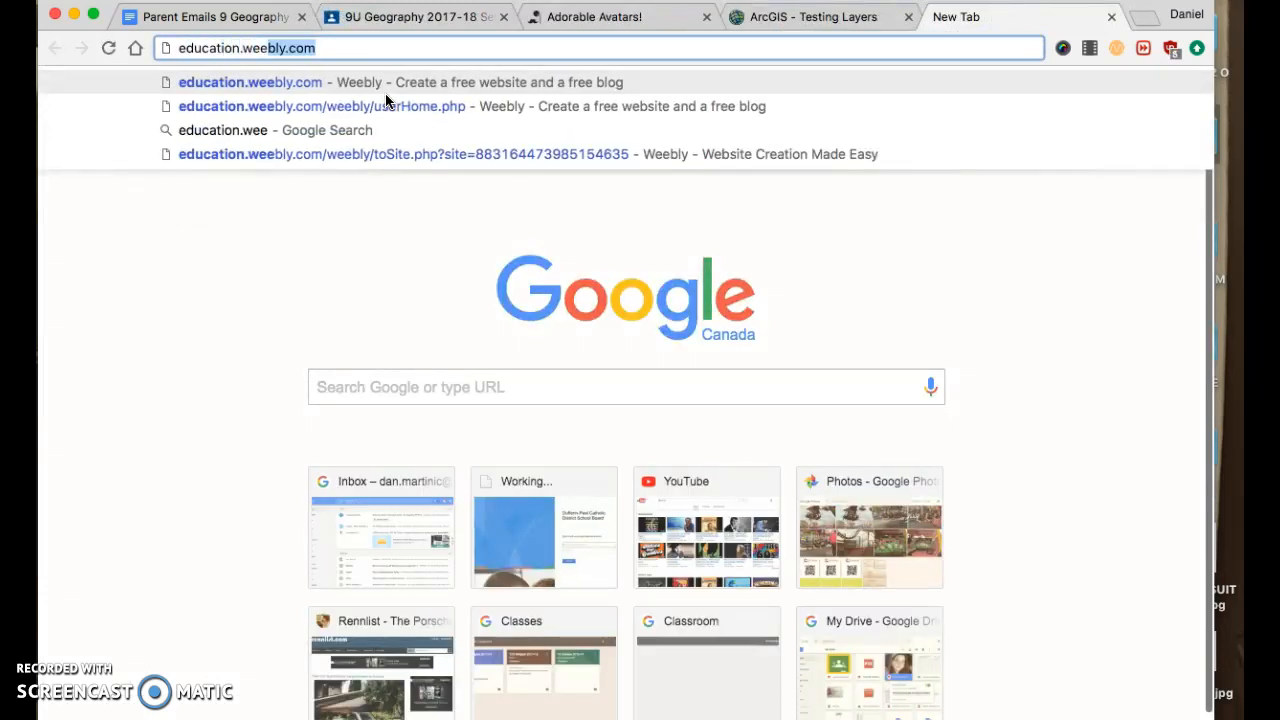
# Load education.weebly.com and edit the first site under My Sites.
pyautogui.press('Return')
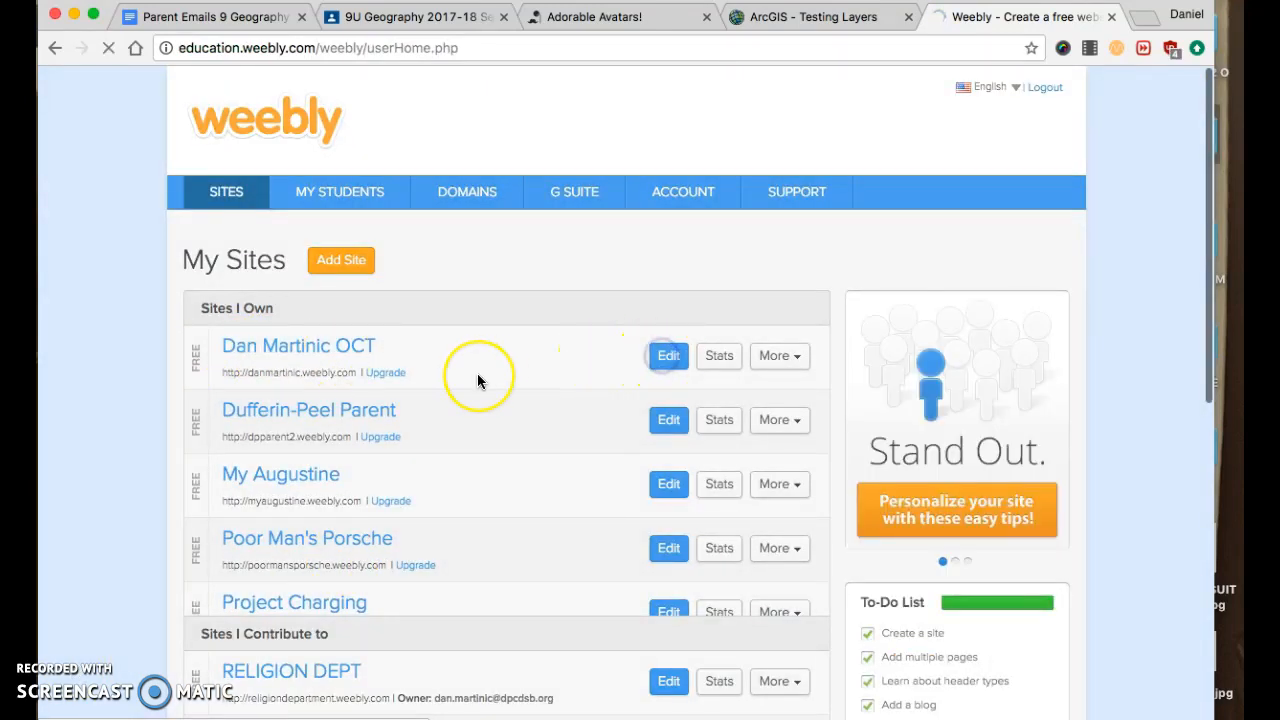
pyautogui.click(668, 355)
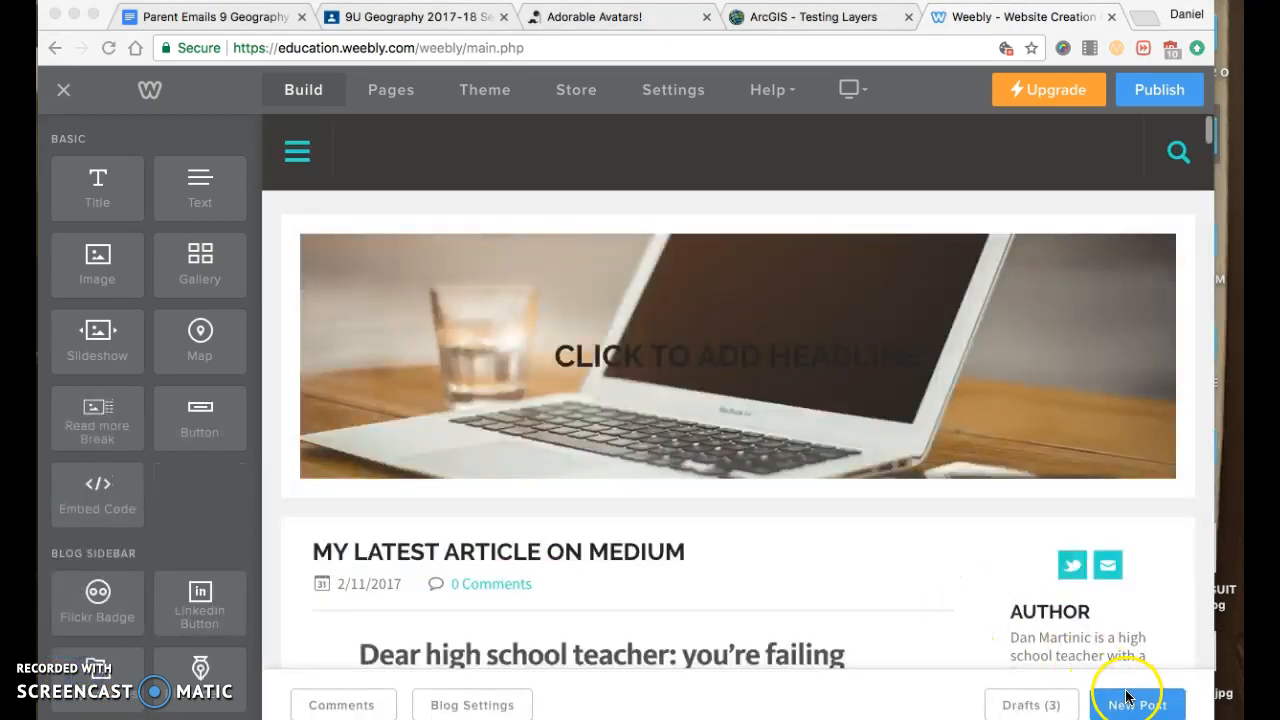
# Create a new blog post titled 'ST AUGUSTINE SS FEATURES MAP'.
pyautogui.click(1137, 704)
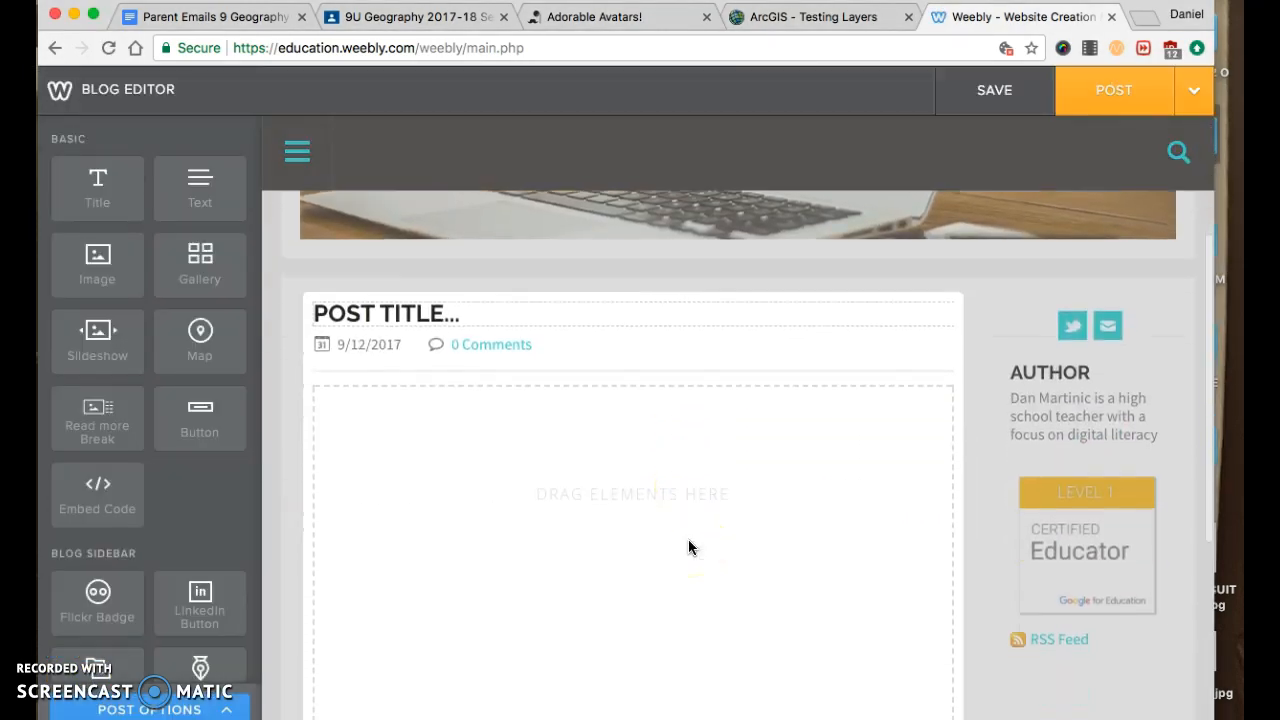
pyautogui.write('ST')
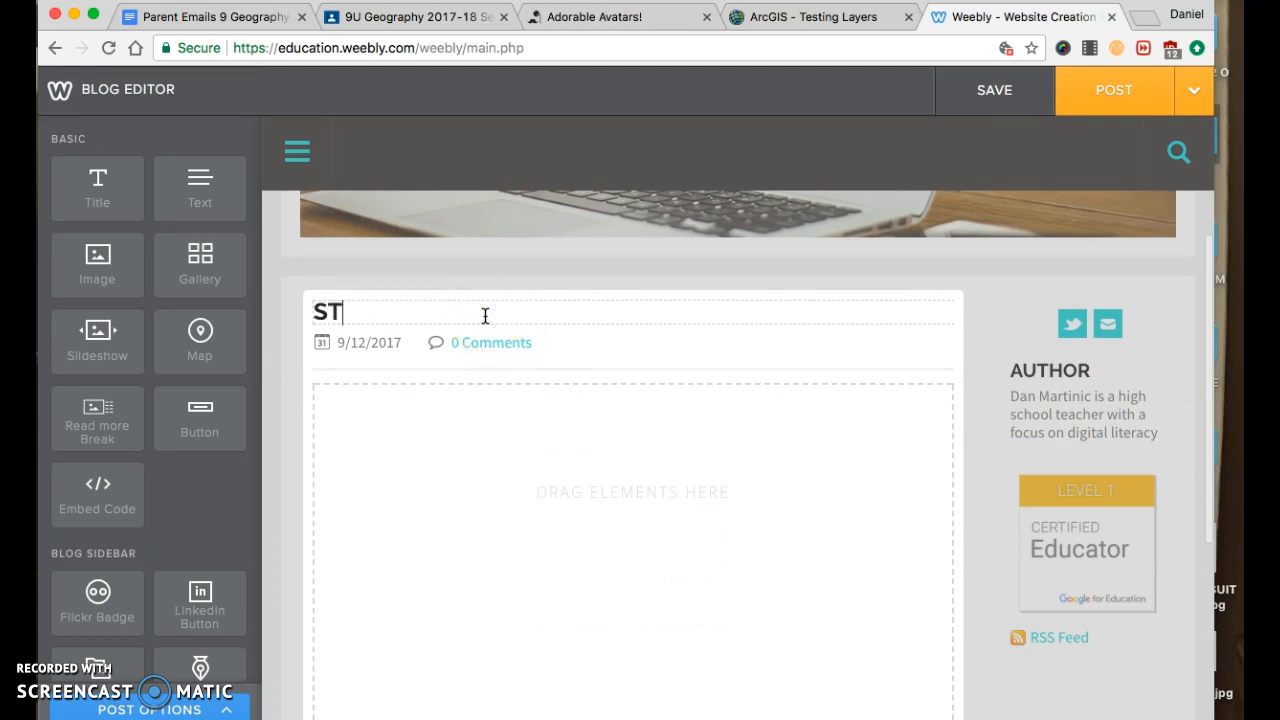
pyautogui.write('AUGUS')
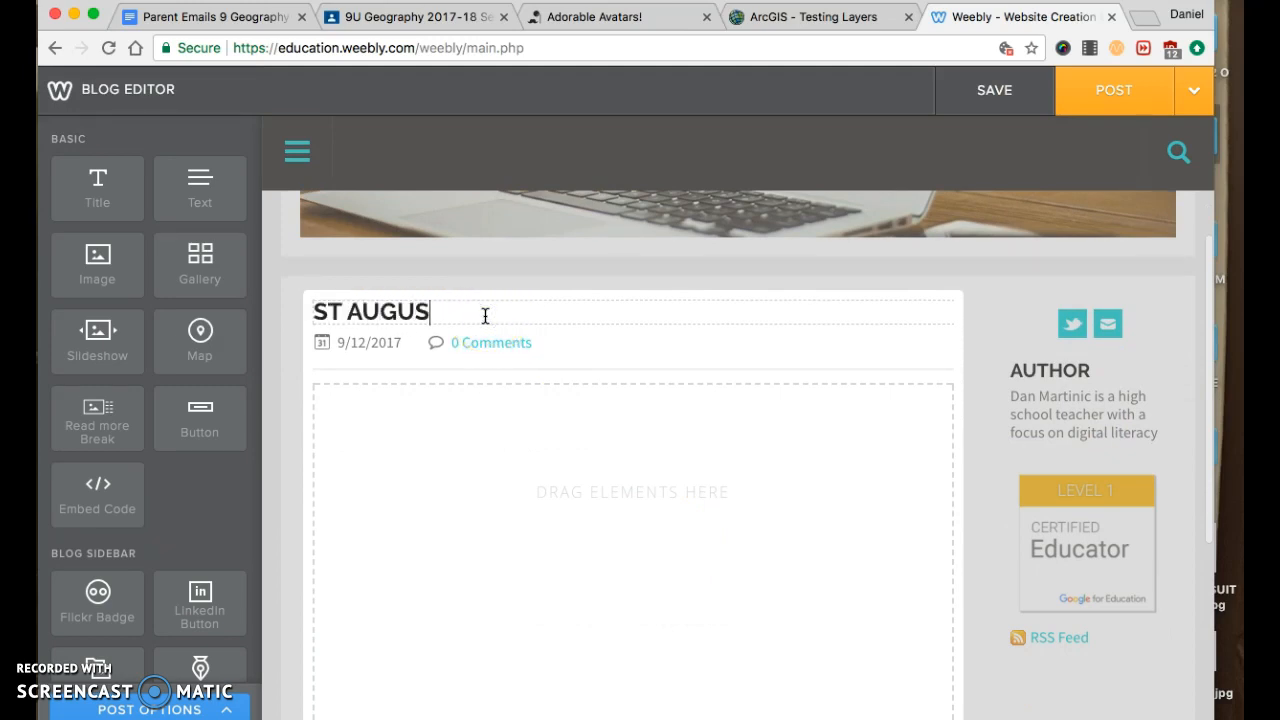
pyautogui.write('TINESS')
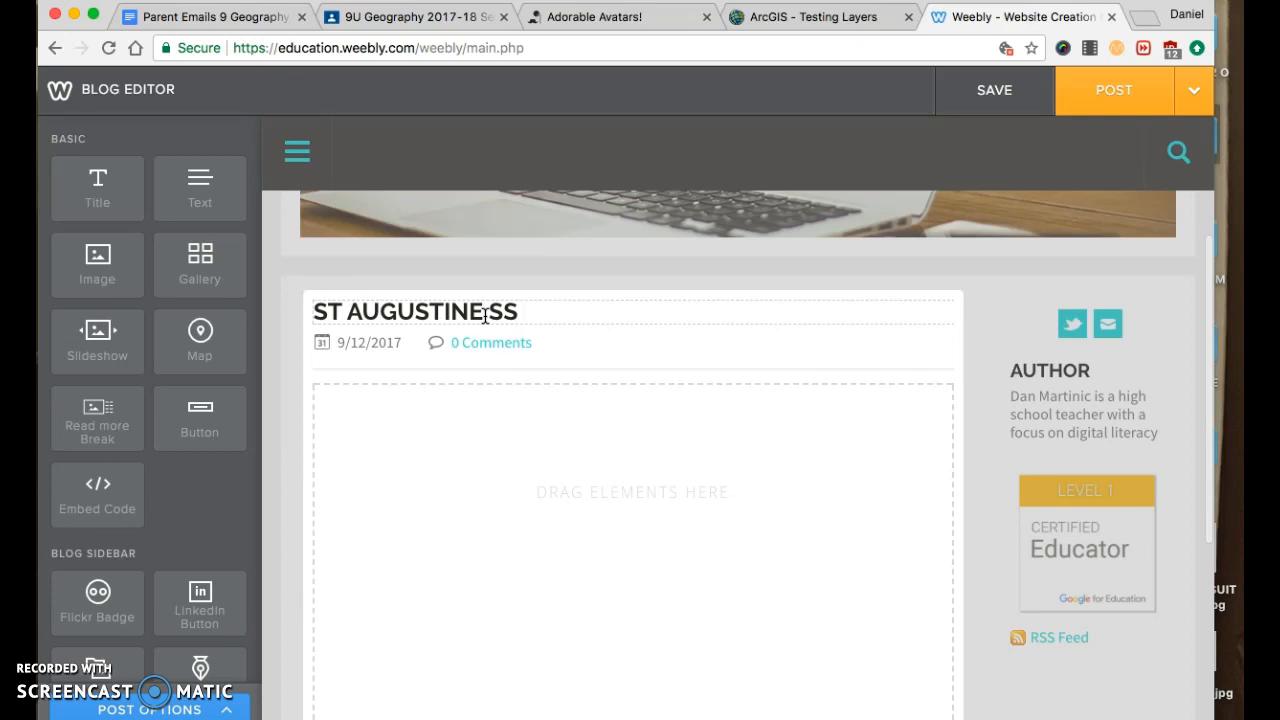
pyautogui.write('FE')
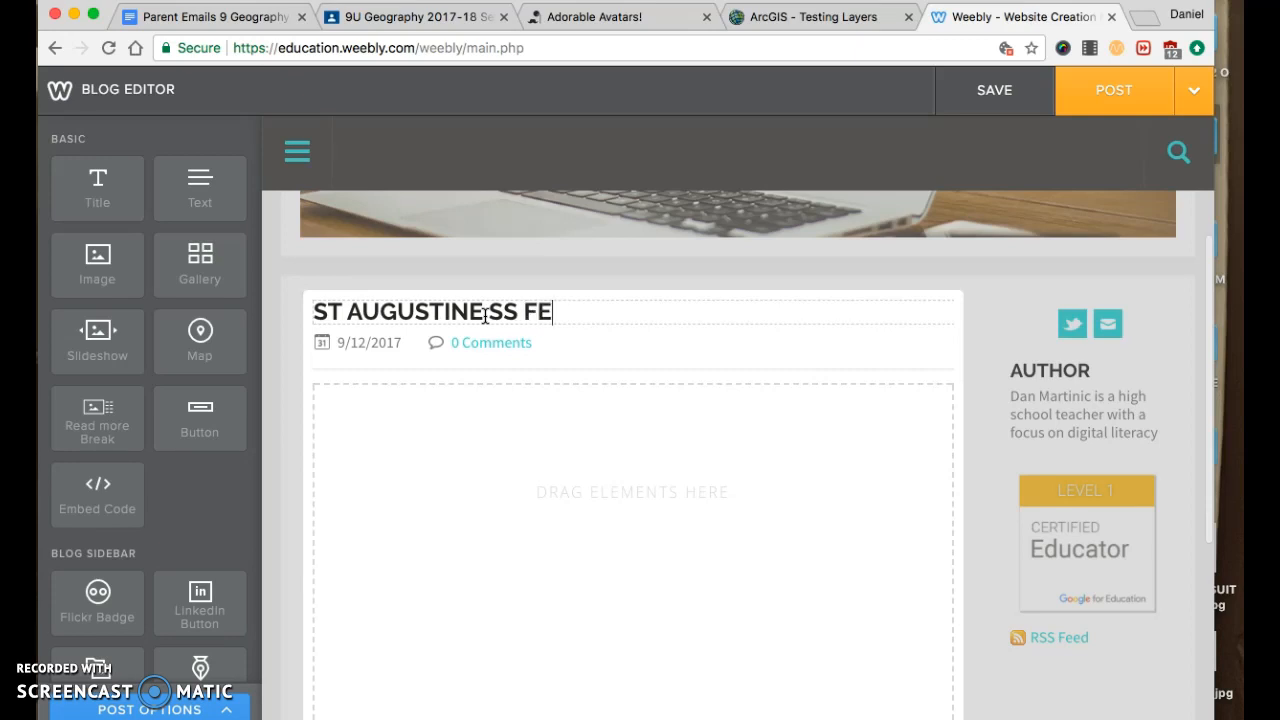
pyautogui.write('ATURES MAP')
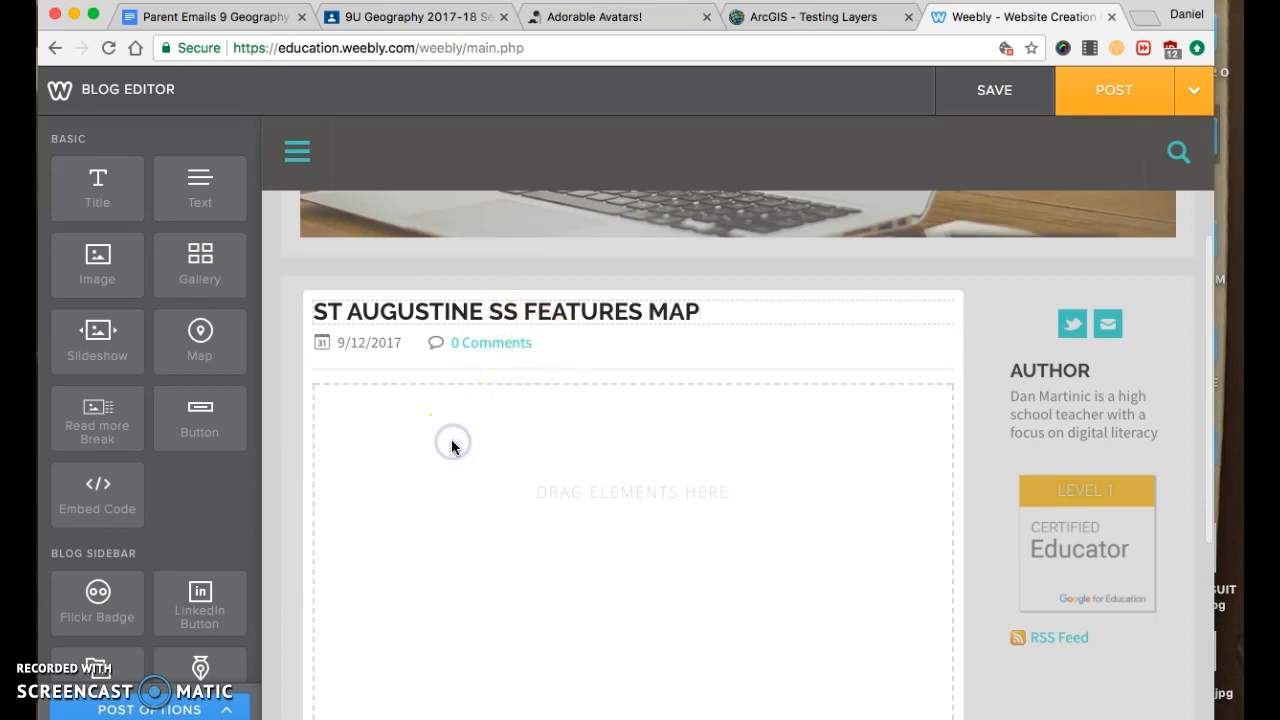
pyautogui.scroll(-3)
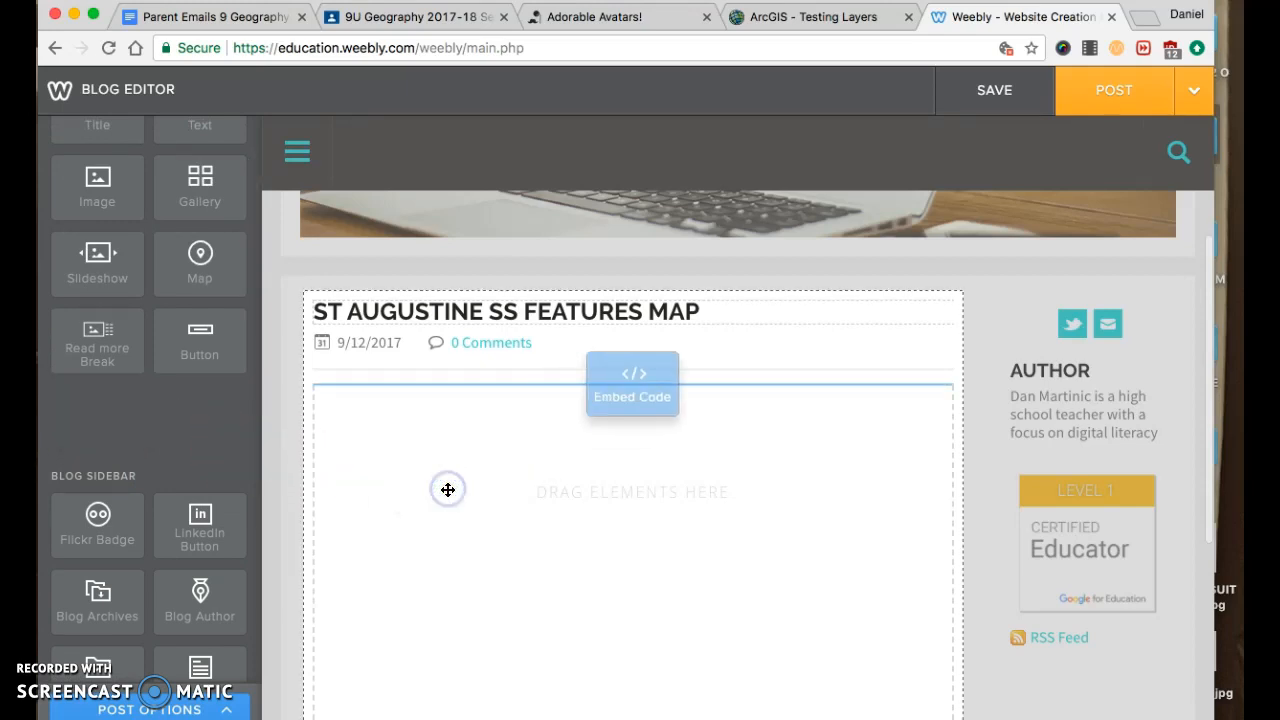
# Drop an Embed Code element into the post and paste the ArcGIS HTML.
pyautogui.moveTo(632, 385); pyautogui.dragTo(505, 475)
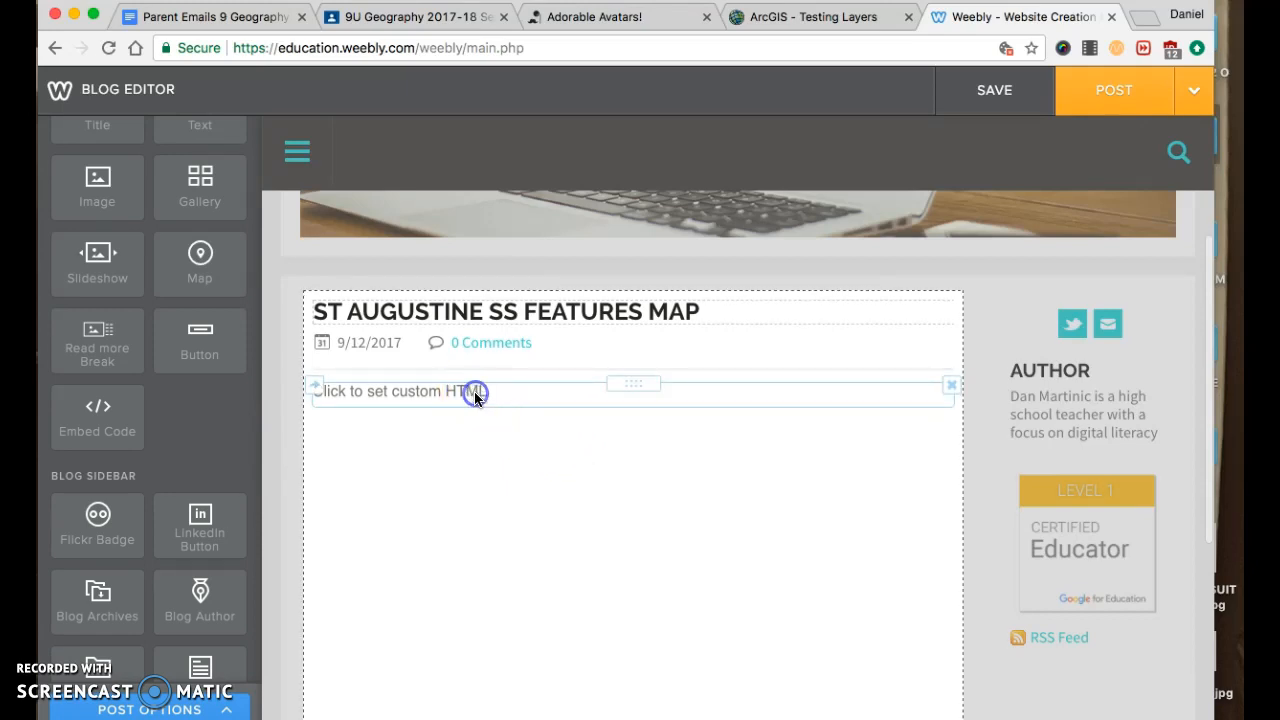
pyautogui.click(475, 394)
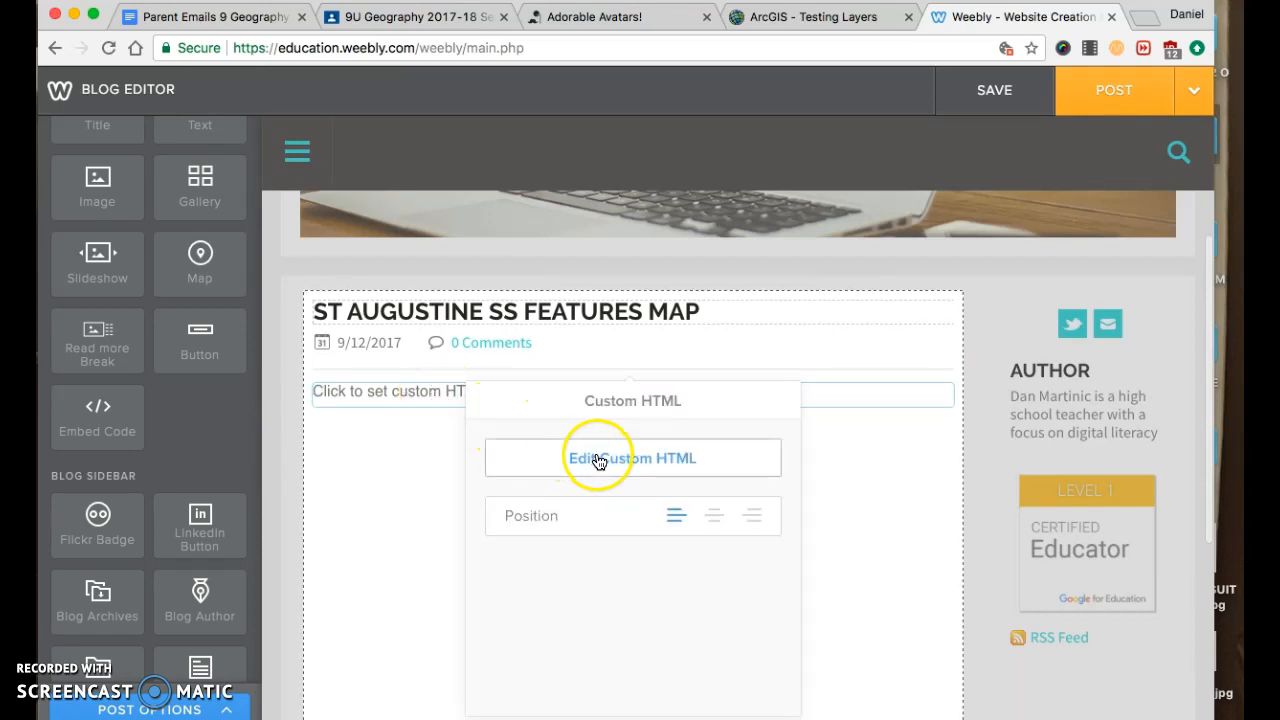
pyautogui.click(632, 458)
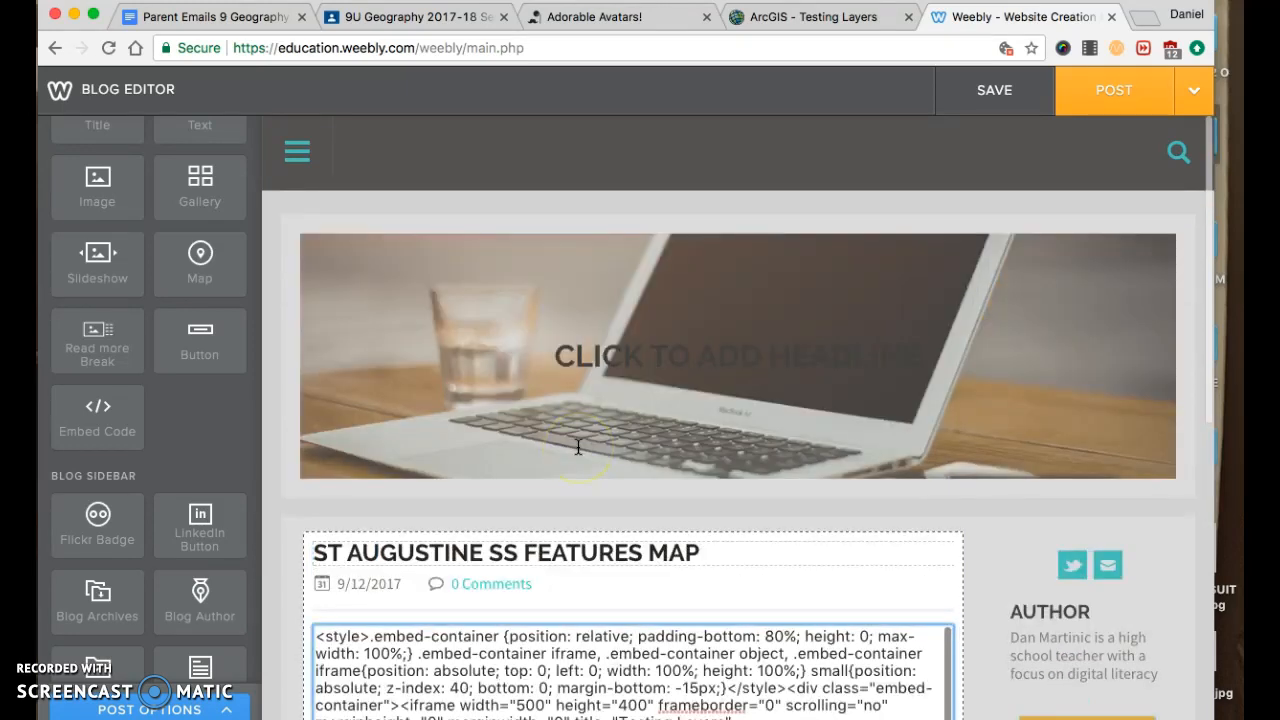
pyautogui.scroll(-3)
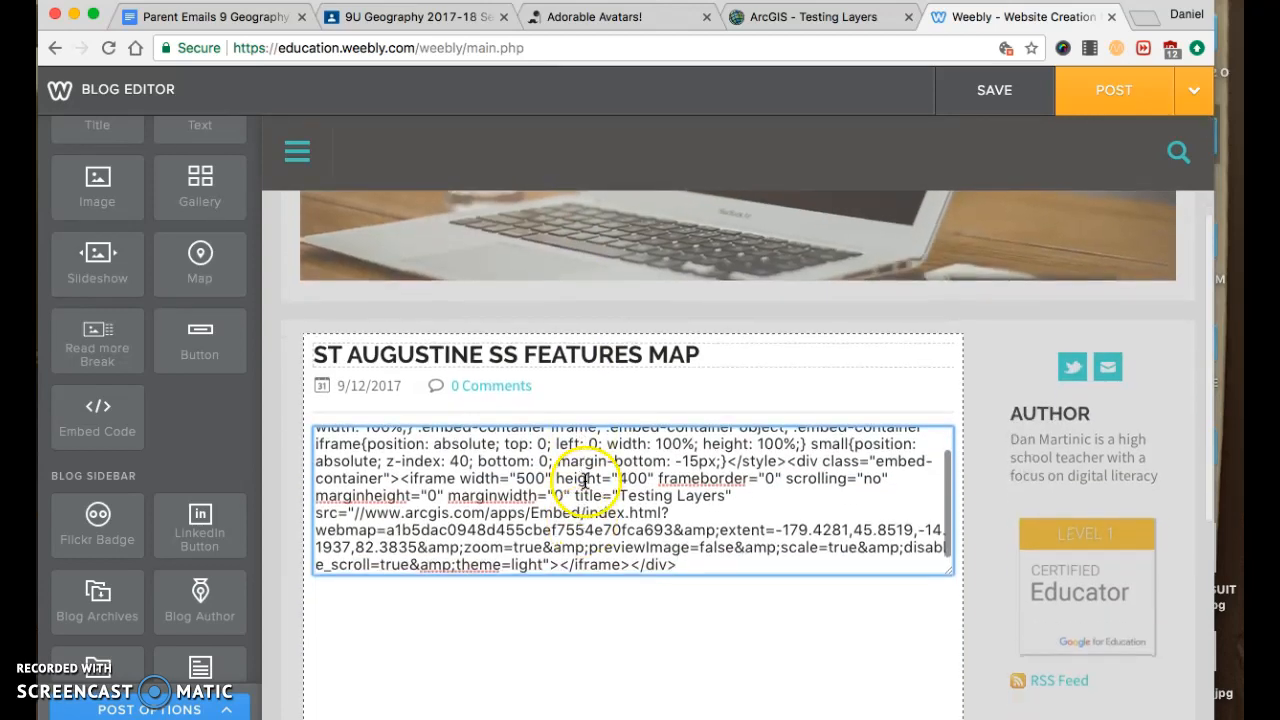